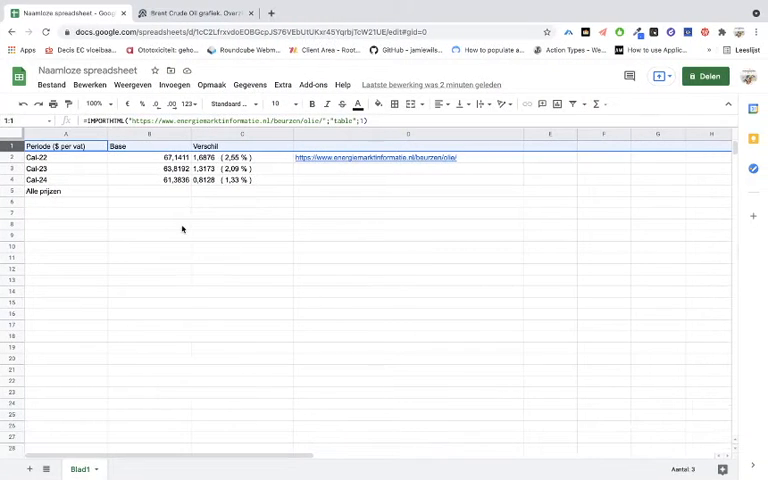
# - Switch to the Brent Crude Oil page and bring its Cal-22 to Cal-24 price table into view
pyautogui.click(148, 223)
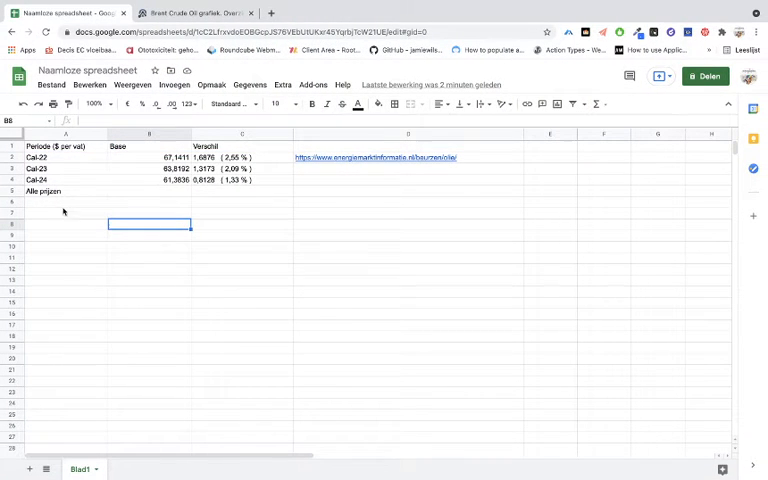
pyautogui.moveTo(118, 211)
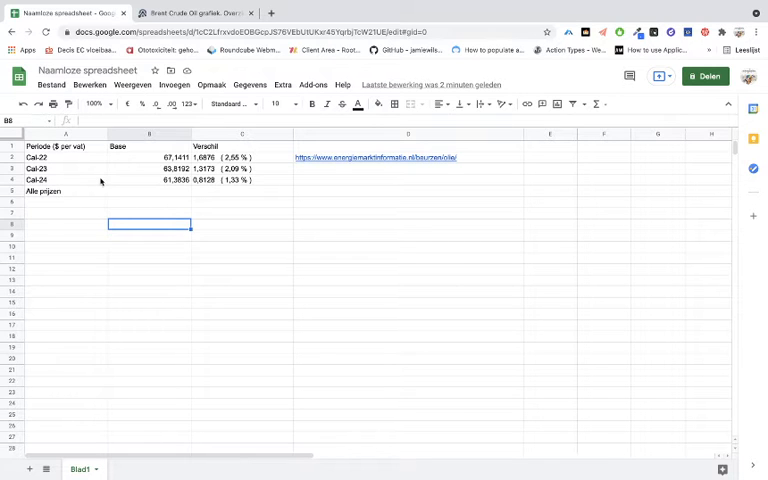
pyautogui.click(190, 12)
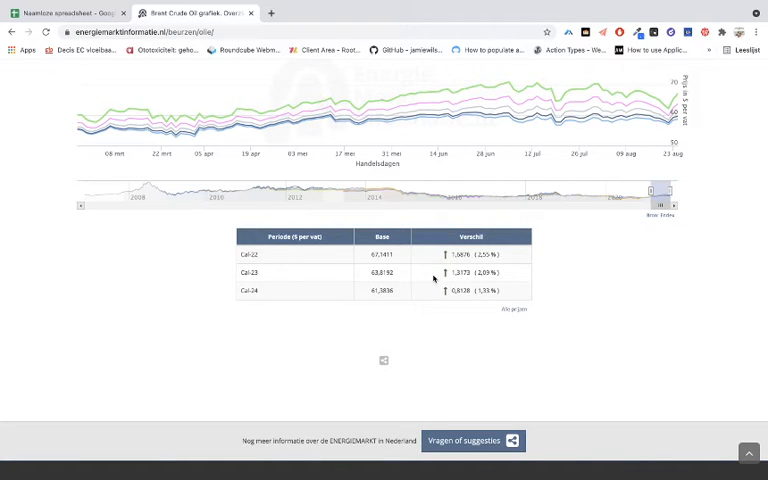
pyautogui.moveTo(549, 256)
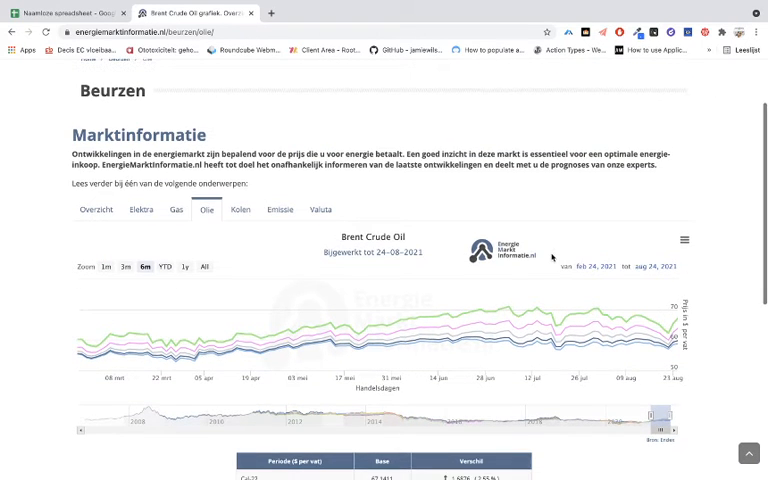
pyautogui.scroll(-3)
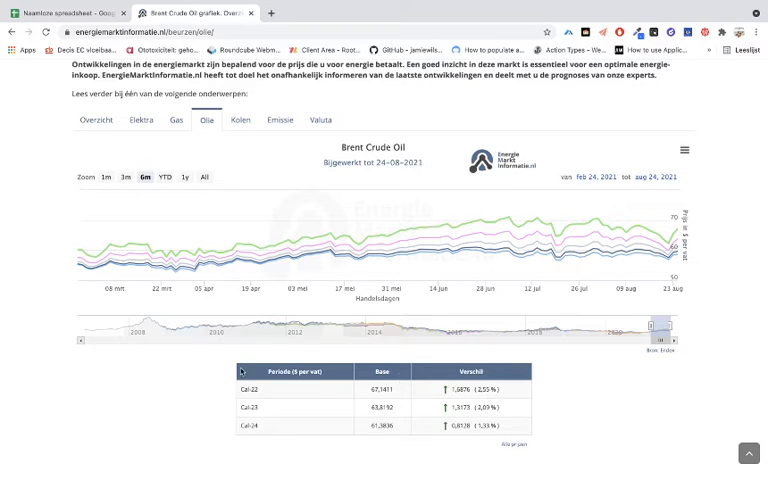
pyautogui.moveTo(197, 260)
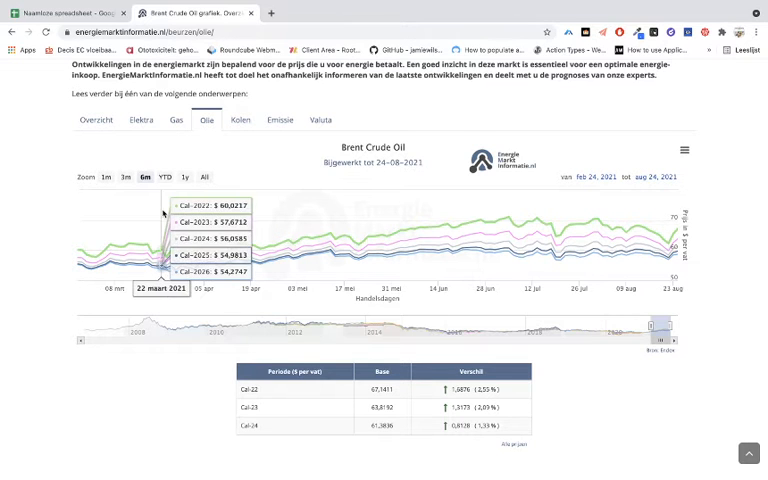
pyautogui.scroll(-3)
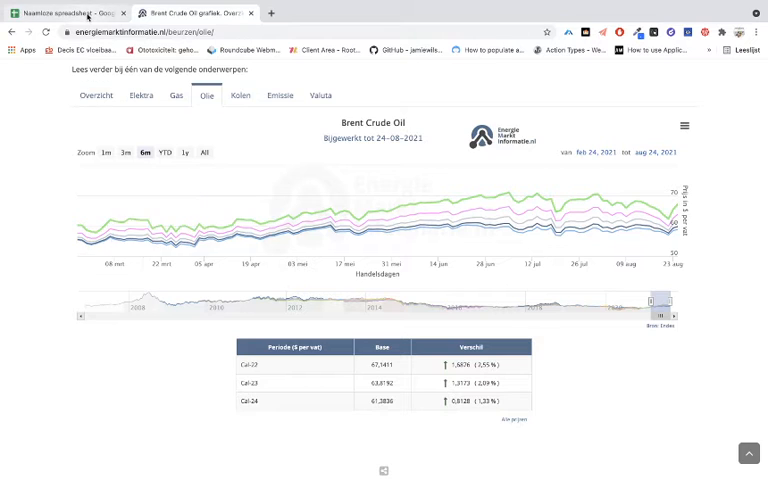
pyautogui.click(60, 12)
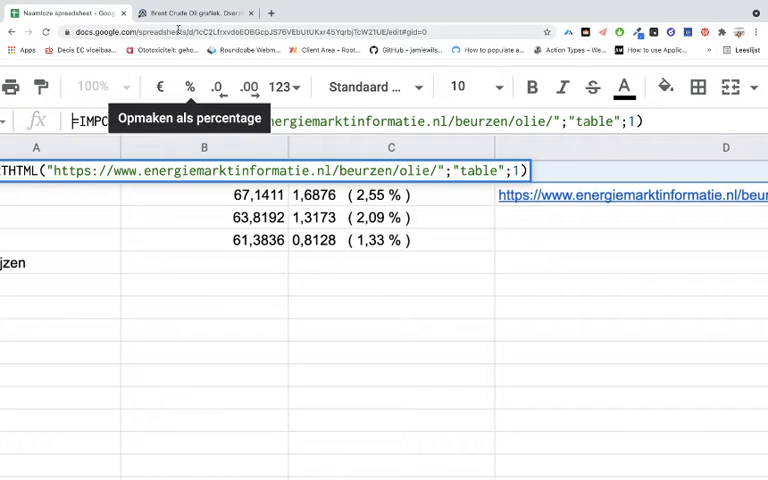
pyautogui.moveTo(190, 12)
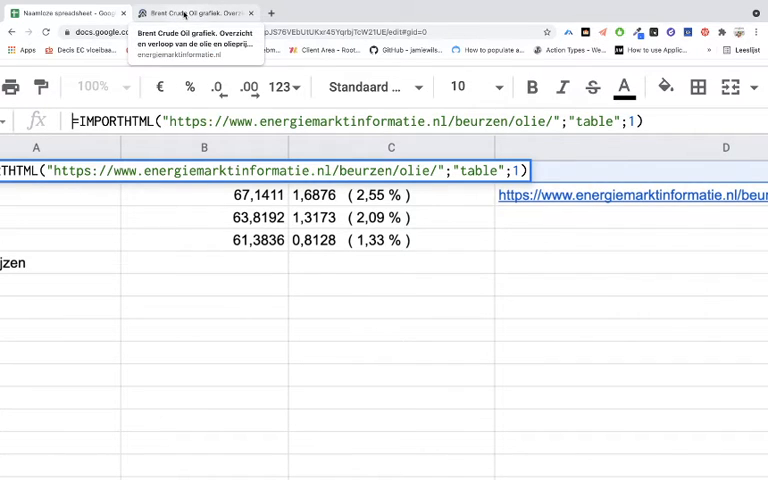
pyautogui.click(185, 12)
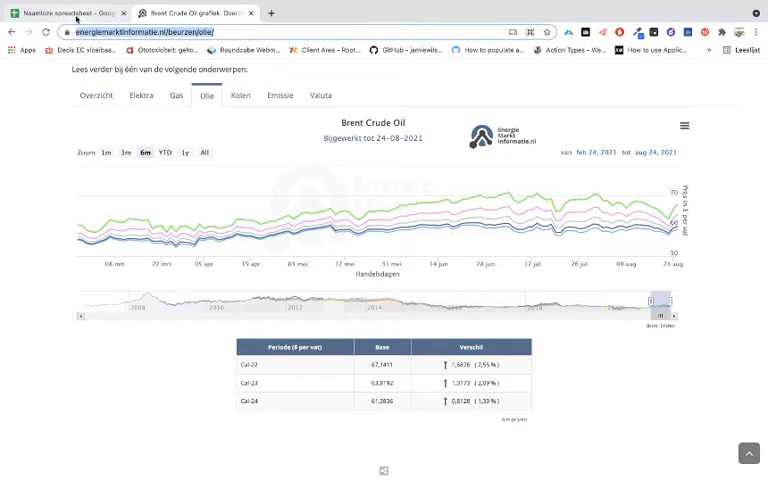
# - Copy the Brent Crude Oil page's full URL and return to the spreadsheet
pyautogui.click(55, 12)
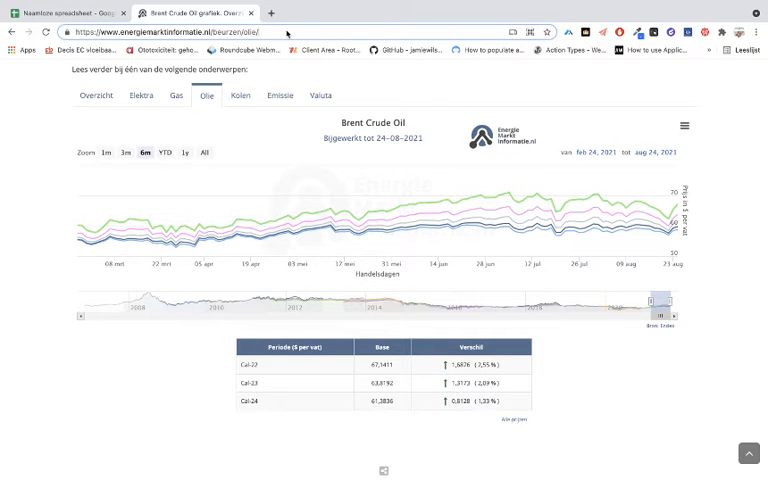
pyautogui.click(200, 32)
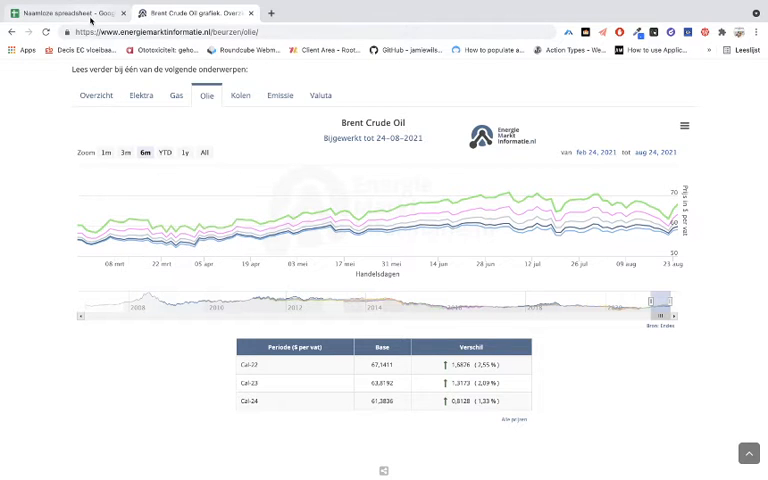
pyautogui.click(60, 12)
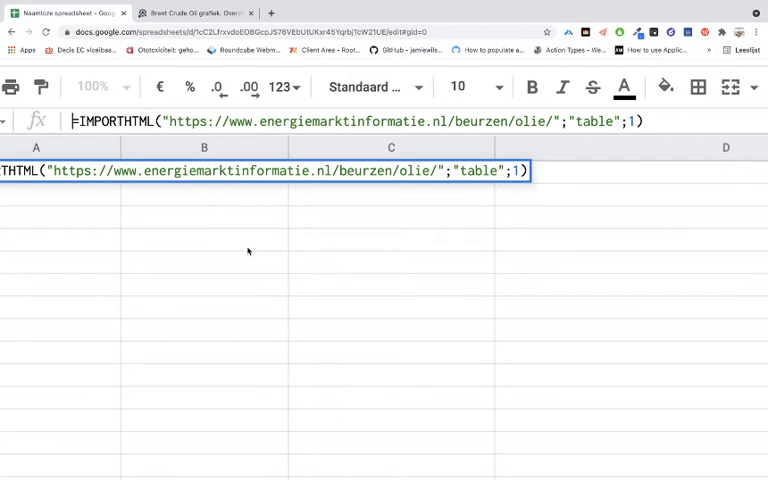
pyautogui.moveTo(141, 243)
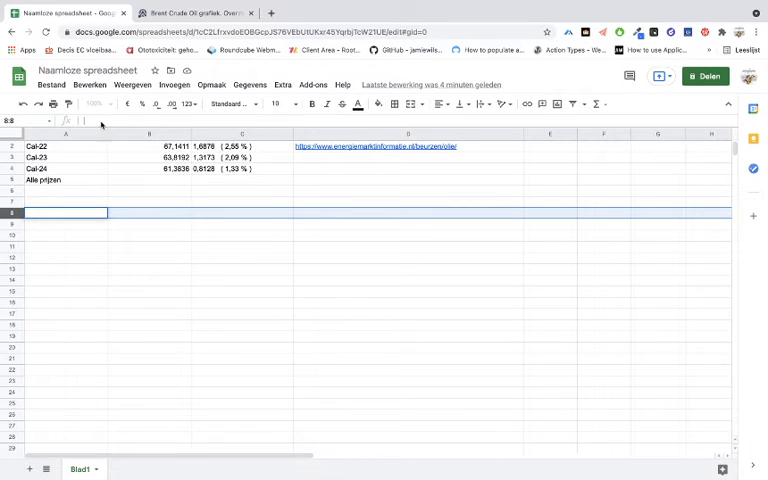
# - Paste the energiemarktinformatie.nl oil URL, copy A1's IMPORTHTML formula, and delete row 8
pyautogui.write('https://www.energiemarktinformatie.nl/beurzen/olie/";"table";1)')
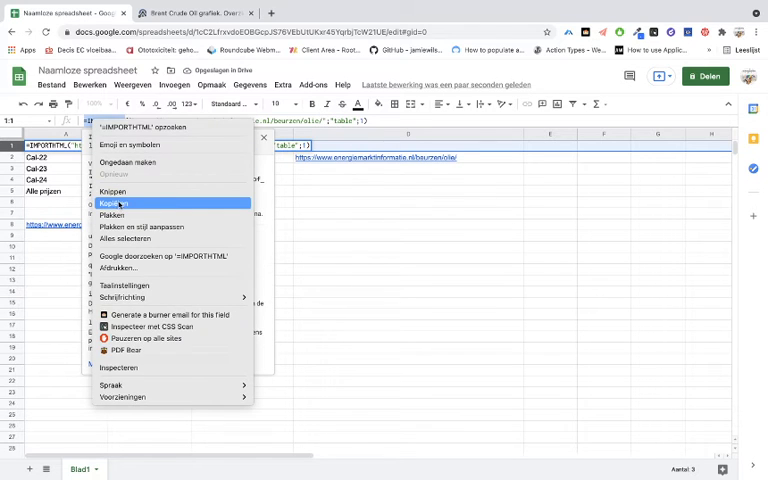
pyautogui.click(115, 203)
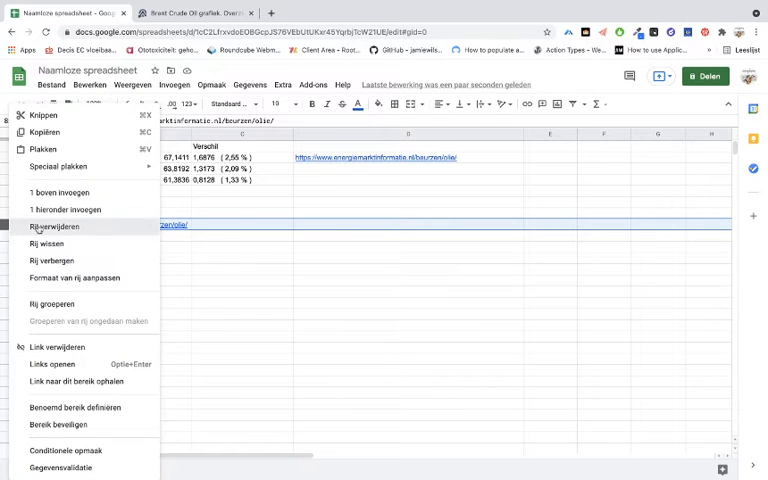
pyautogui.click(54, 227)
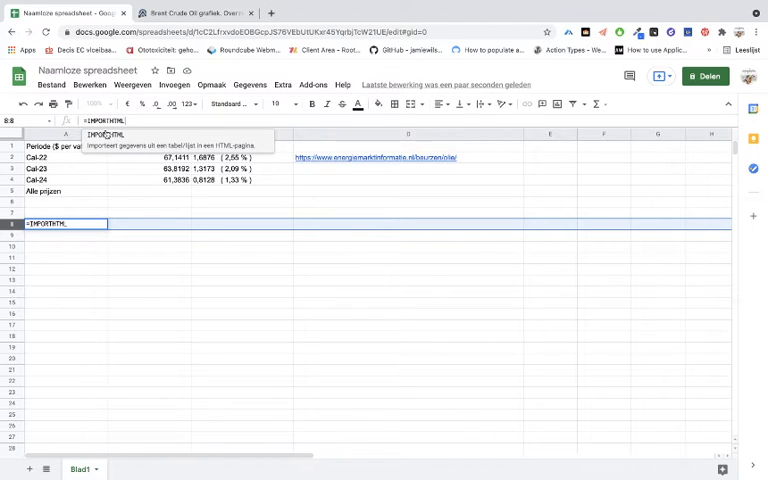
# - Open the IMPORTHTML help and copy its Wikipedia India demographics example formula
pyautogui.write('(')
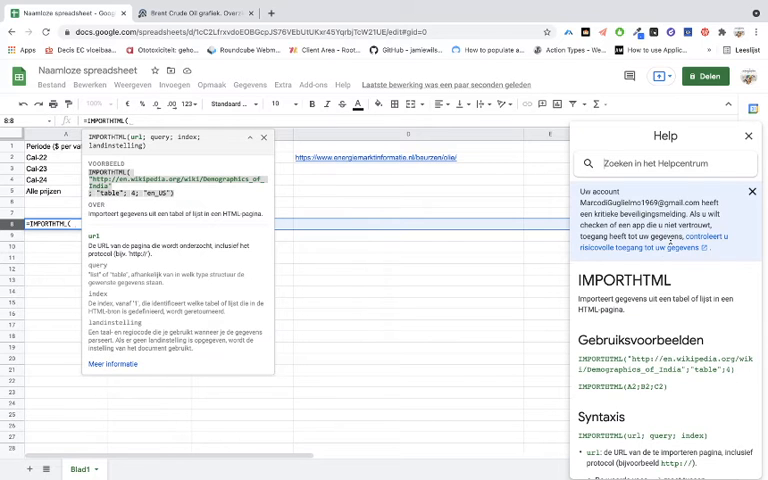
pyautogui.scroll(-3)
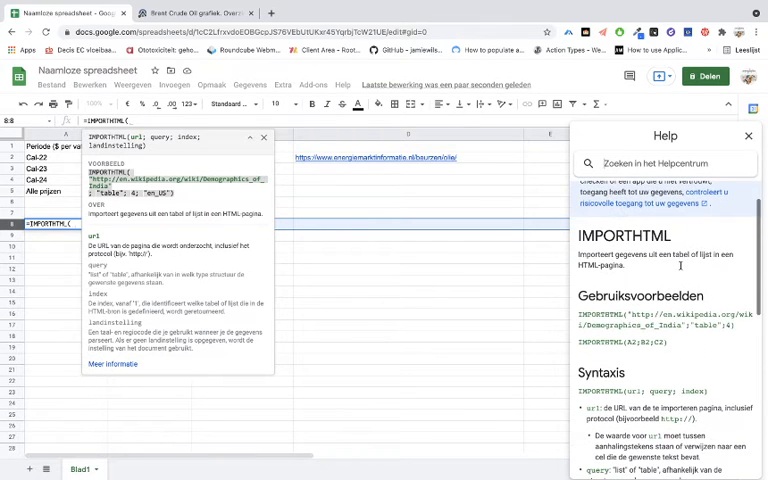
pyautogui.moveTo(670, 344)
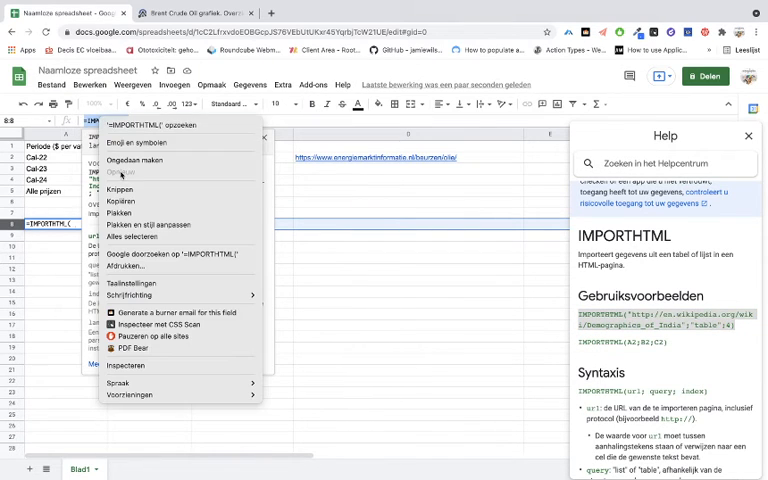
pyautogui.click(133, 174)
pyautogui.write('"http://en.wikipedia.org/wiki/Demographics_of_India";"table";4)')
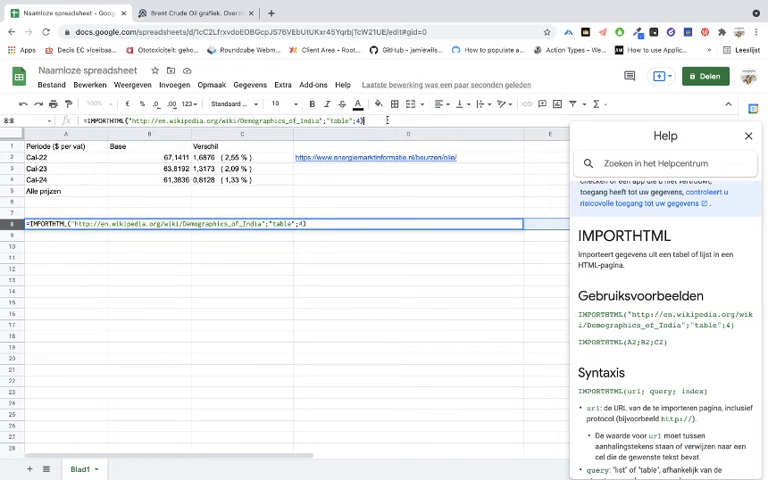
# - Enter the Wikipedia example formula in A8 to fill years and total fertility rates
pyautogui.press('Enter')
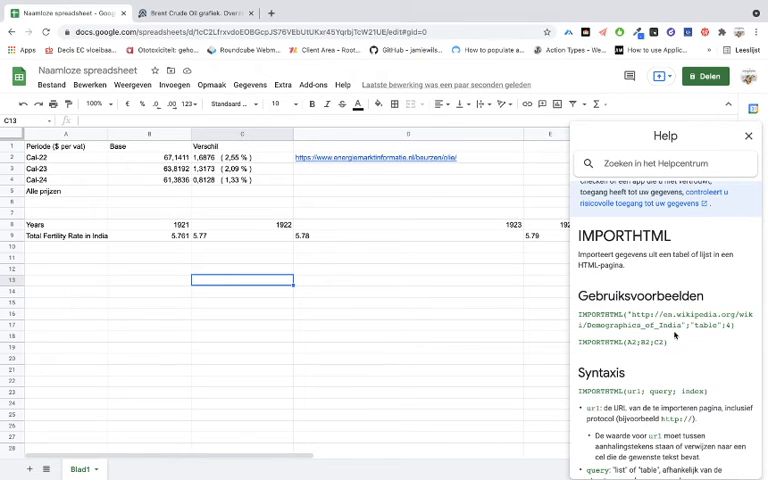
pyautogui.moveTo(103, 261)
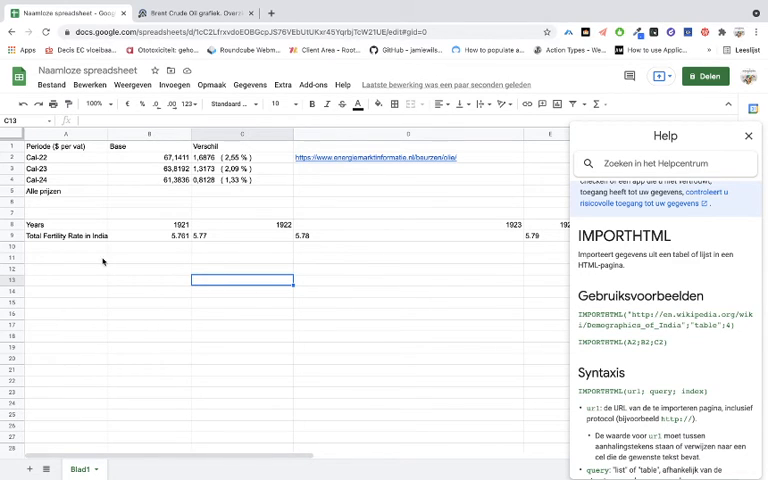
pyautogui.moveTo(104, 262)
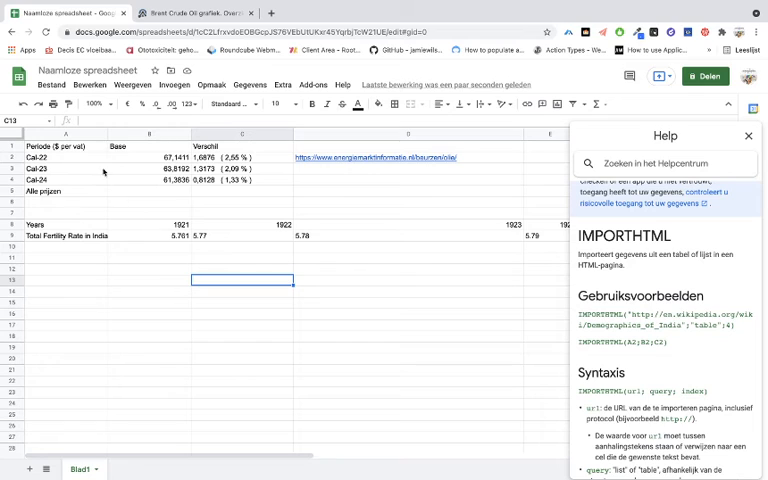
pyautogui.moveTo(153, 227)
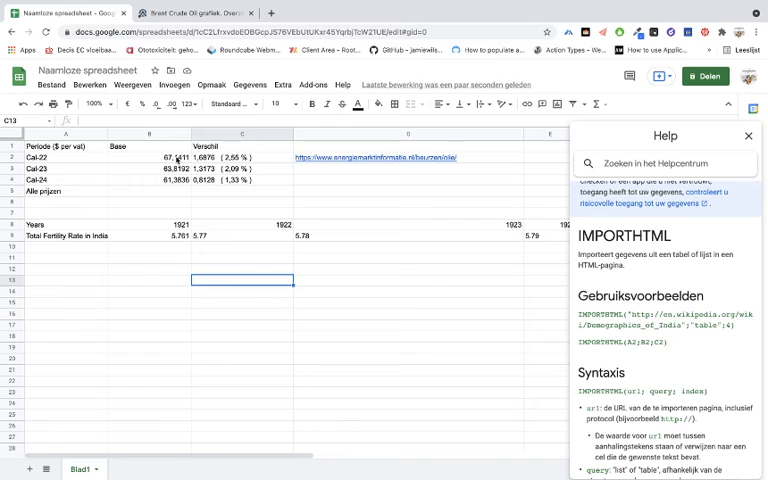
pyautogui.click(149, 158)
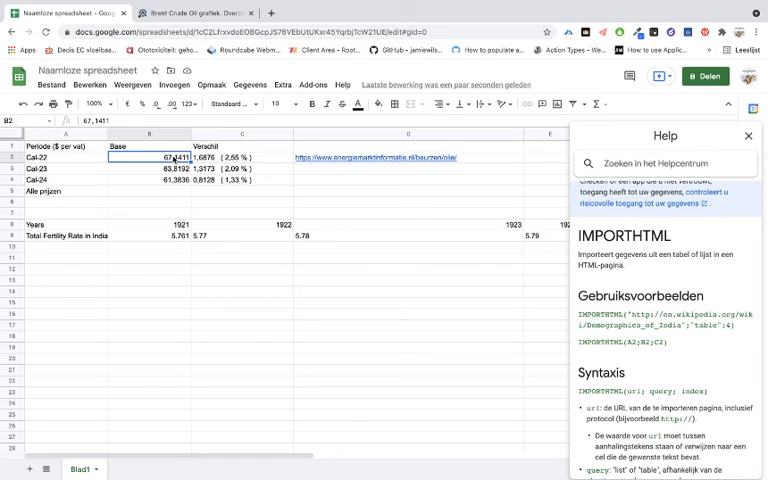